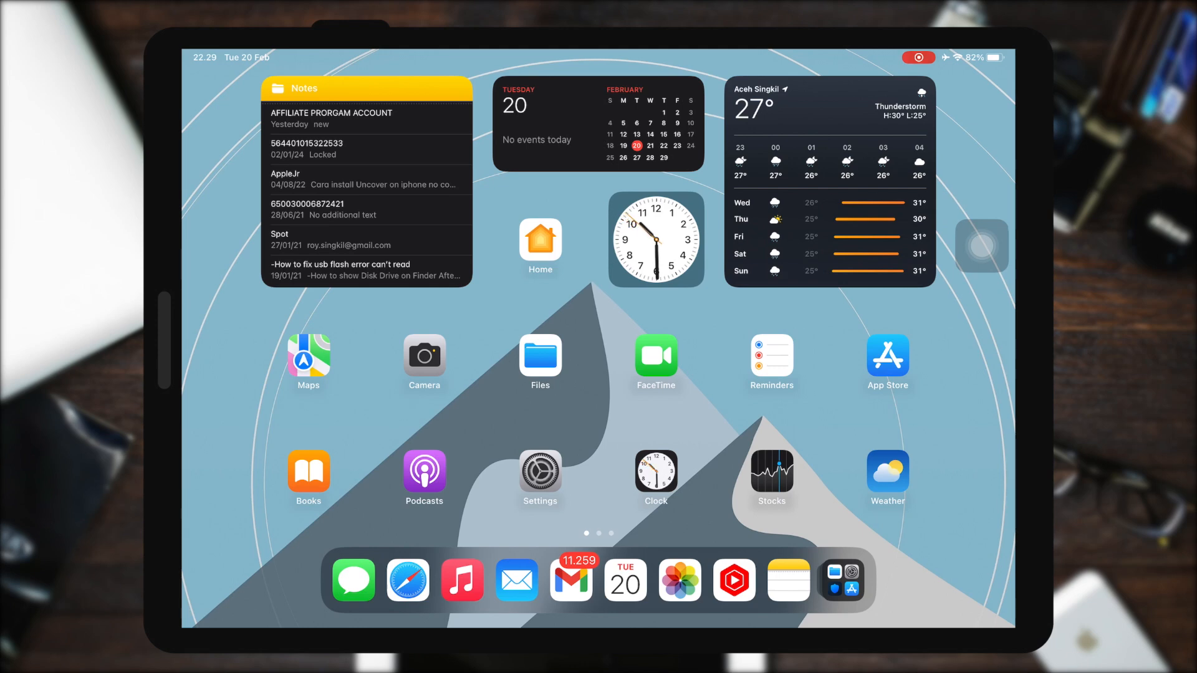
# Step: Swipe to the second Home Screen page with Find My, YouTube, Chrome and misaka
pyautogui.hscroll(-3)
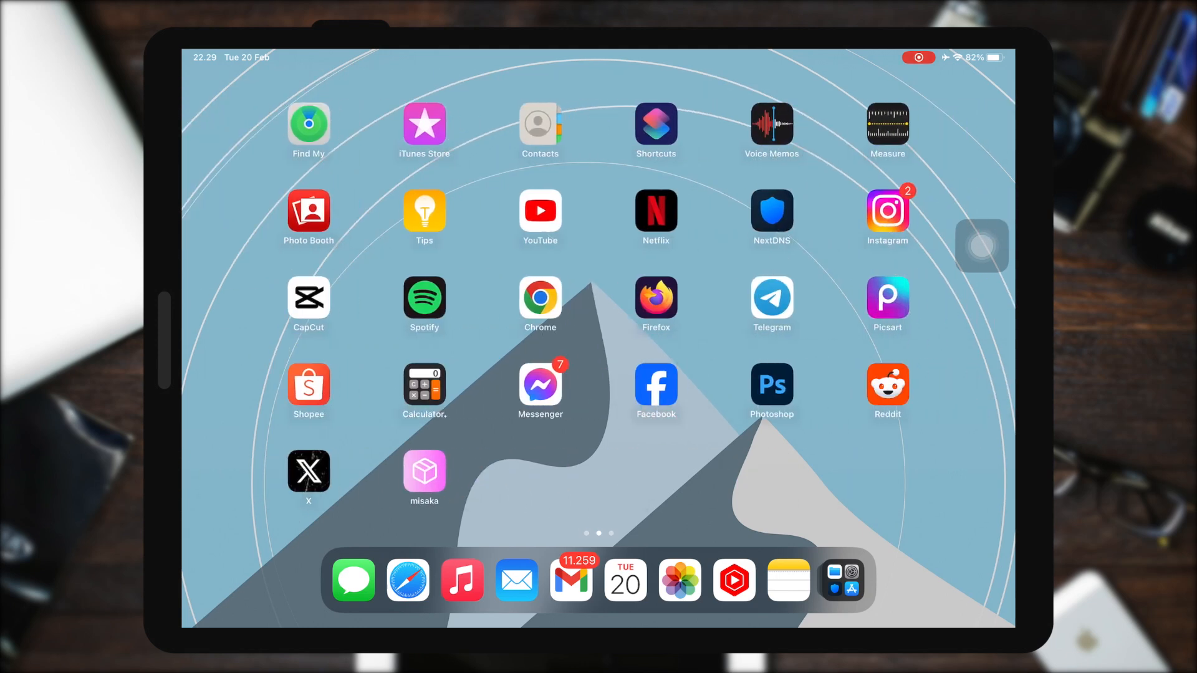
pyautogui.click(407, 581)
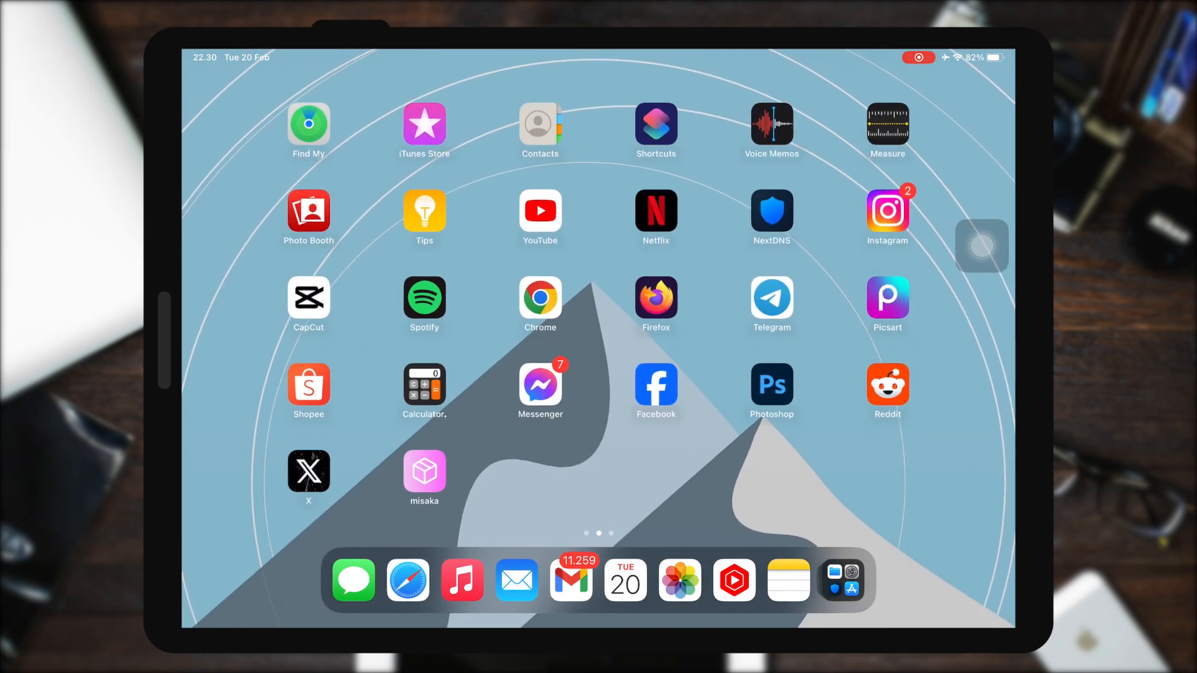
# Step: In Telegram's AppleP12.com channel, follow the Esign Link in the certificate post
pyautogui.click(771, 298)
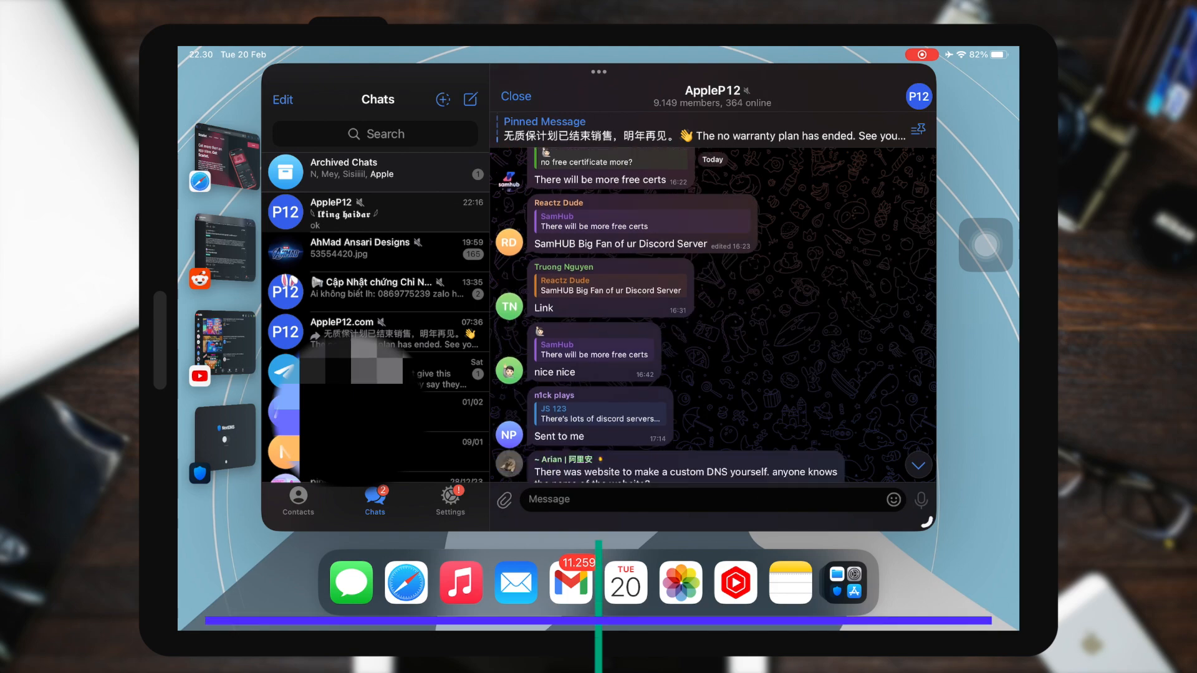
pyautogui.click(374, 251)
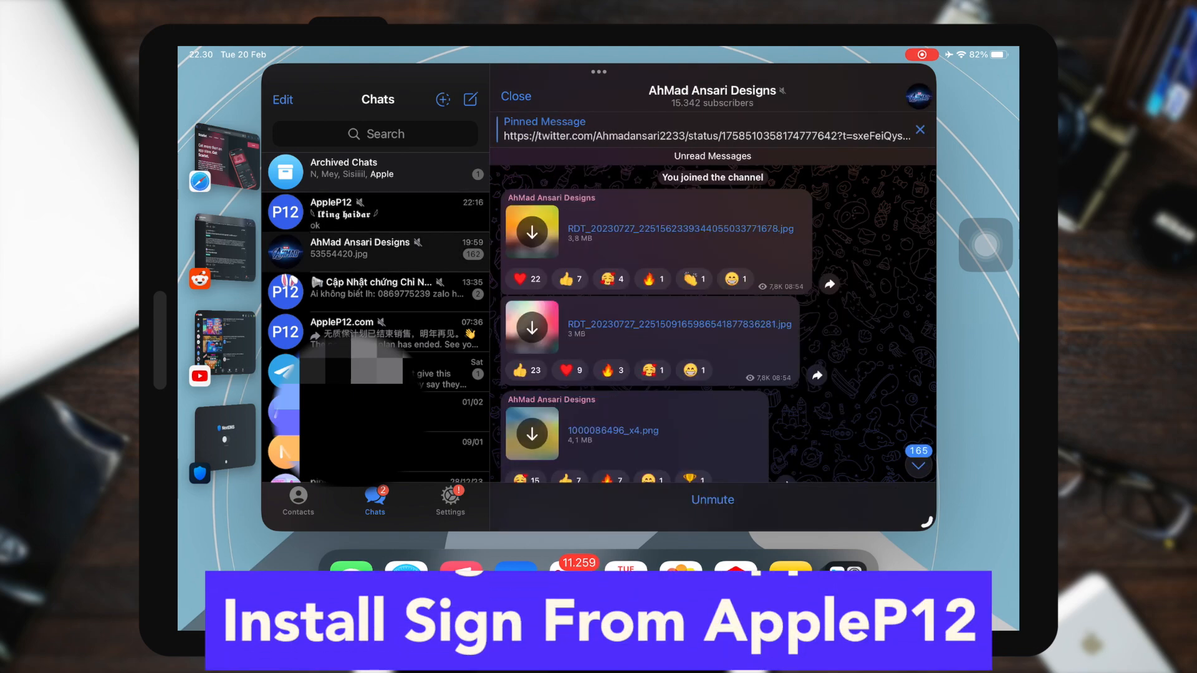
pyautogui.click(375, 212)
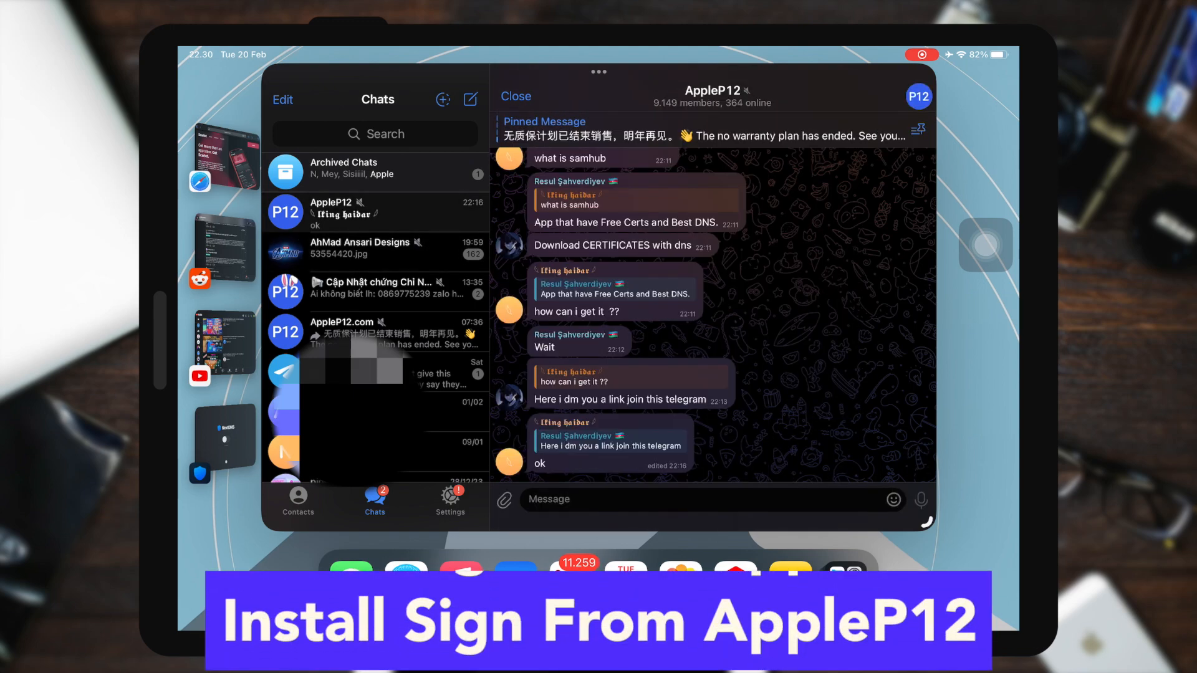
pyautogui.click(374, 331)
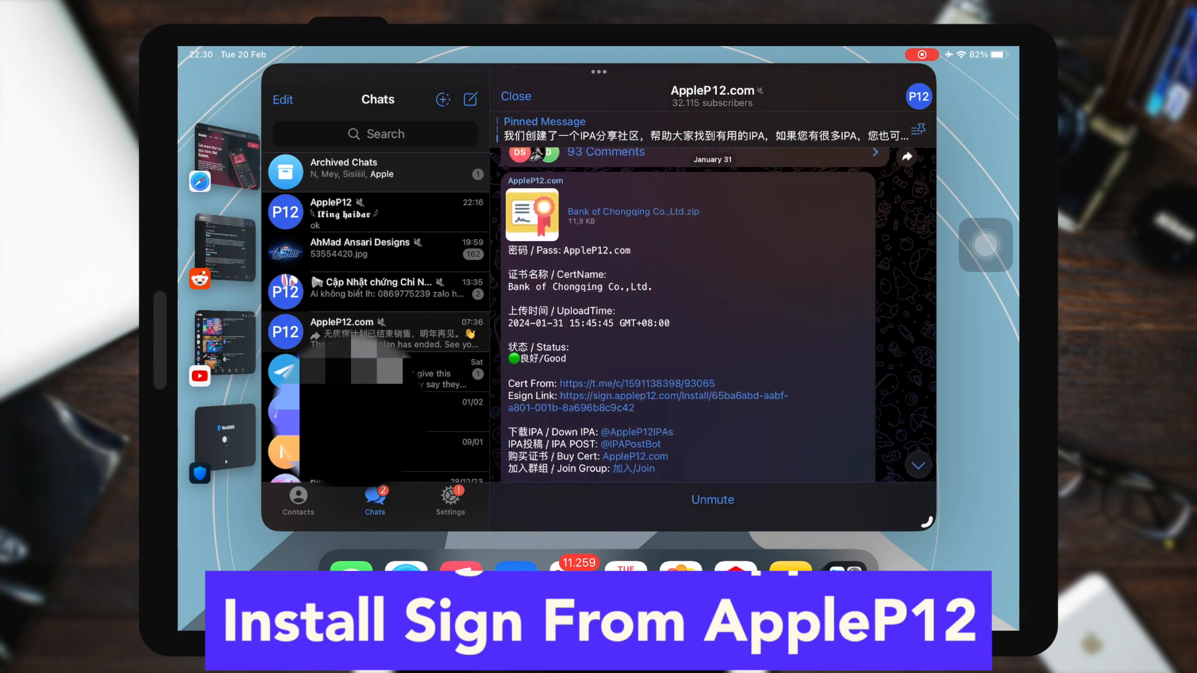
pyautogui.scroll(3)
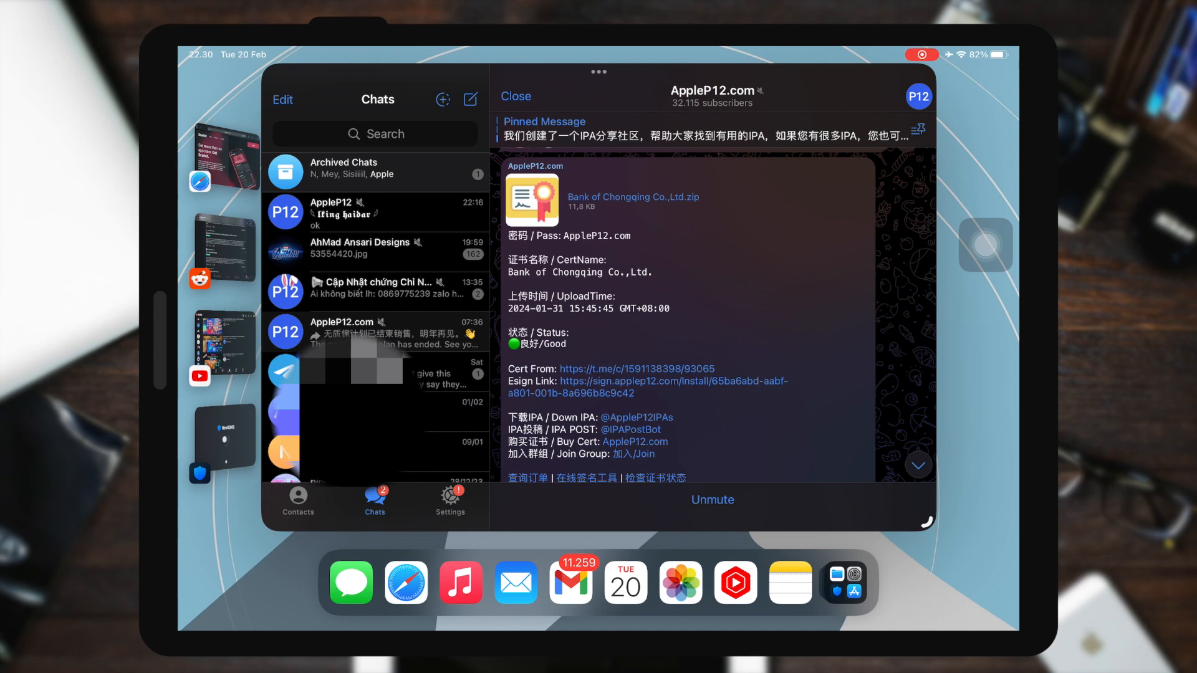
pyautogui.click(678, 381)
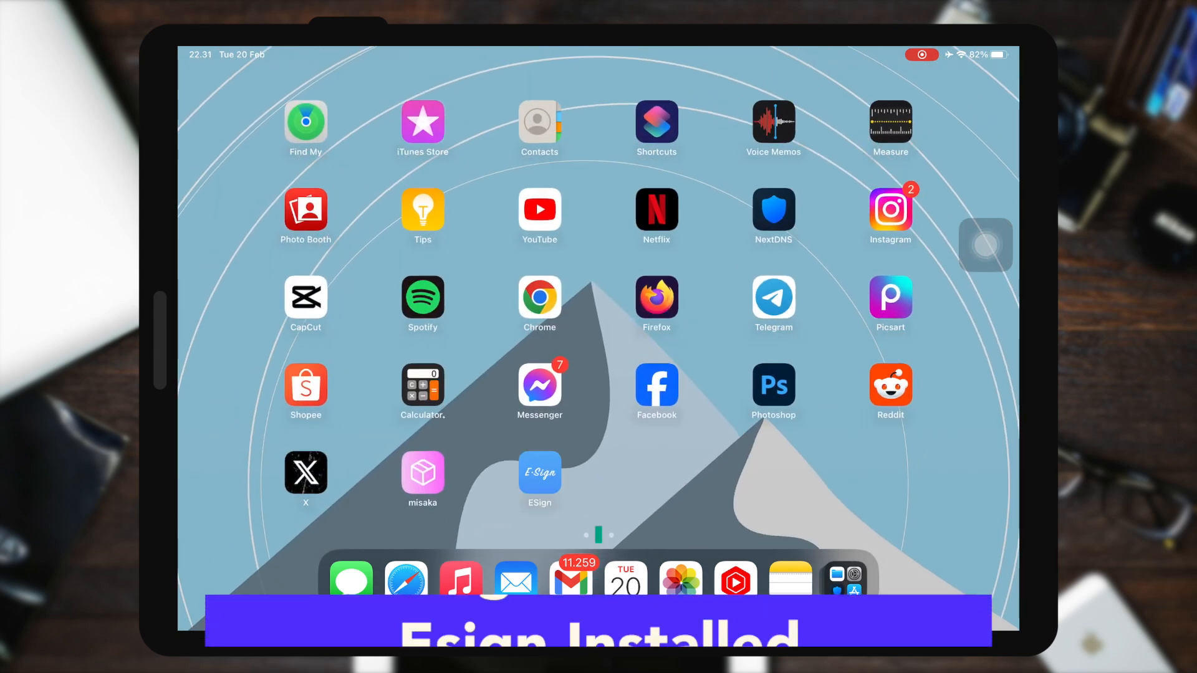
# Step: Launch ESign from the Home Screen and agree to its Service Agreement
pyautogui.click(539, 477)
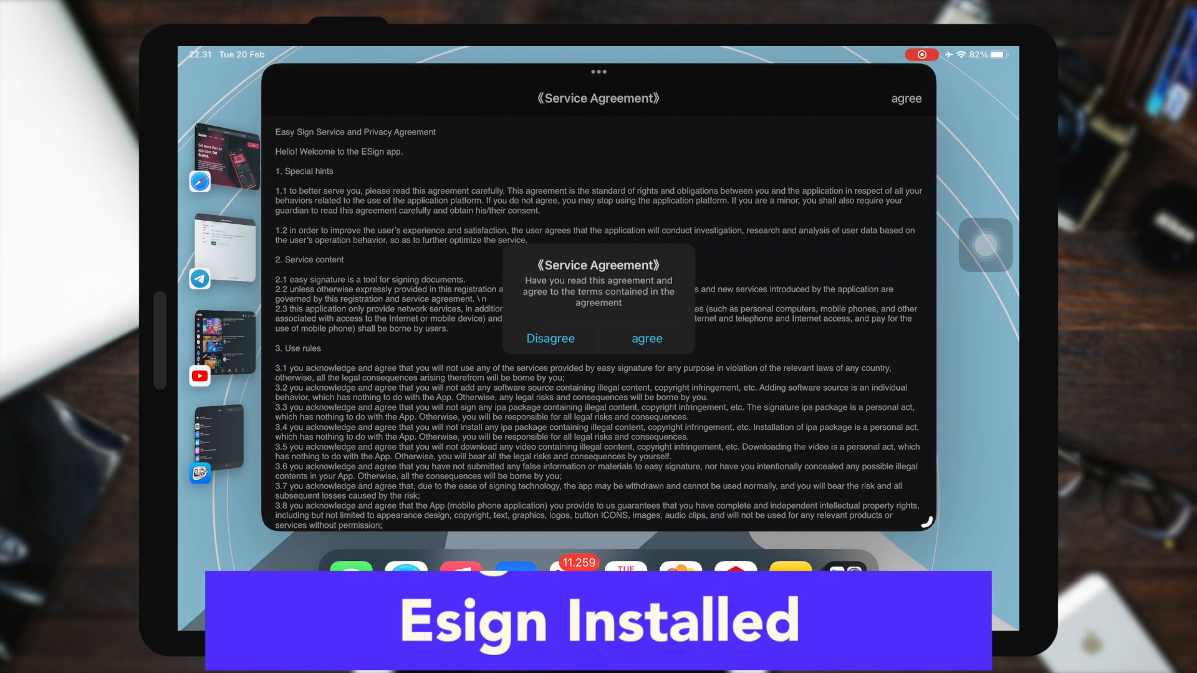
pyautogui.click(646, 338)
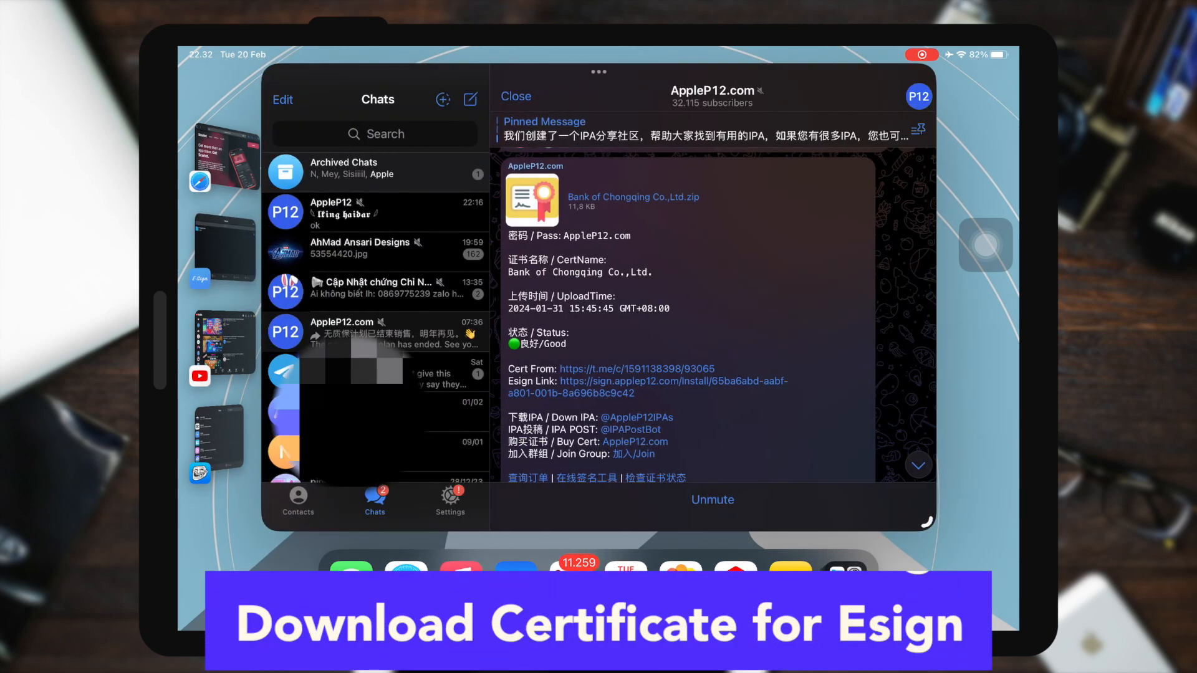
# Step: Scroll the AppleP12 group to the post sharing bank重庆.p12 and mobileprovision files
pyautogui.scroll(3)
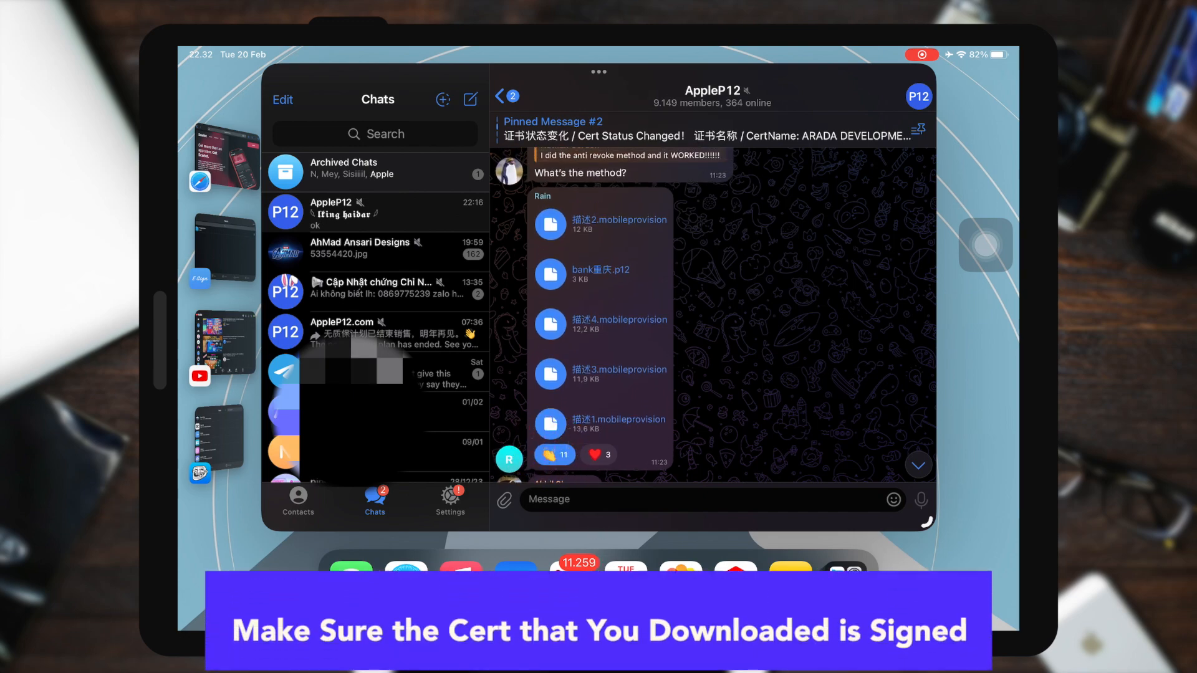
# Step: Save bank重庆.p12 and the mobileprovision profile into the iPad's ESign folder
pyautogui.click(601, 275)
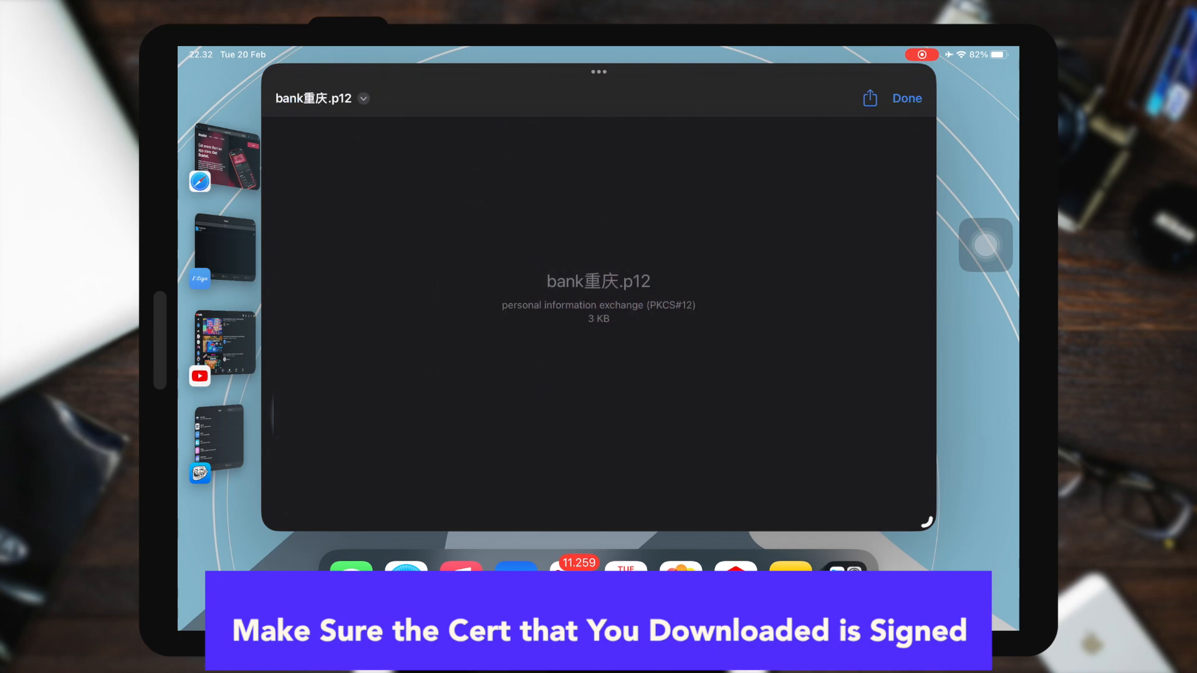
pyautogui.click(869, 98)
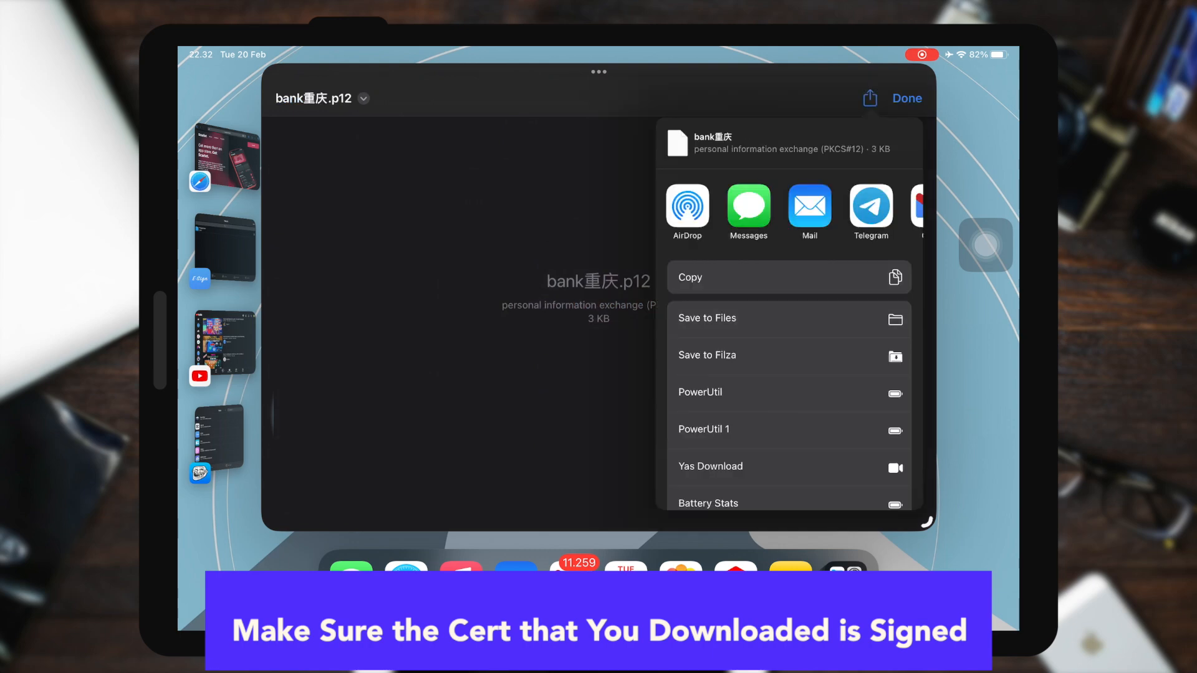
pyautogui.click(706, 318)
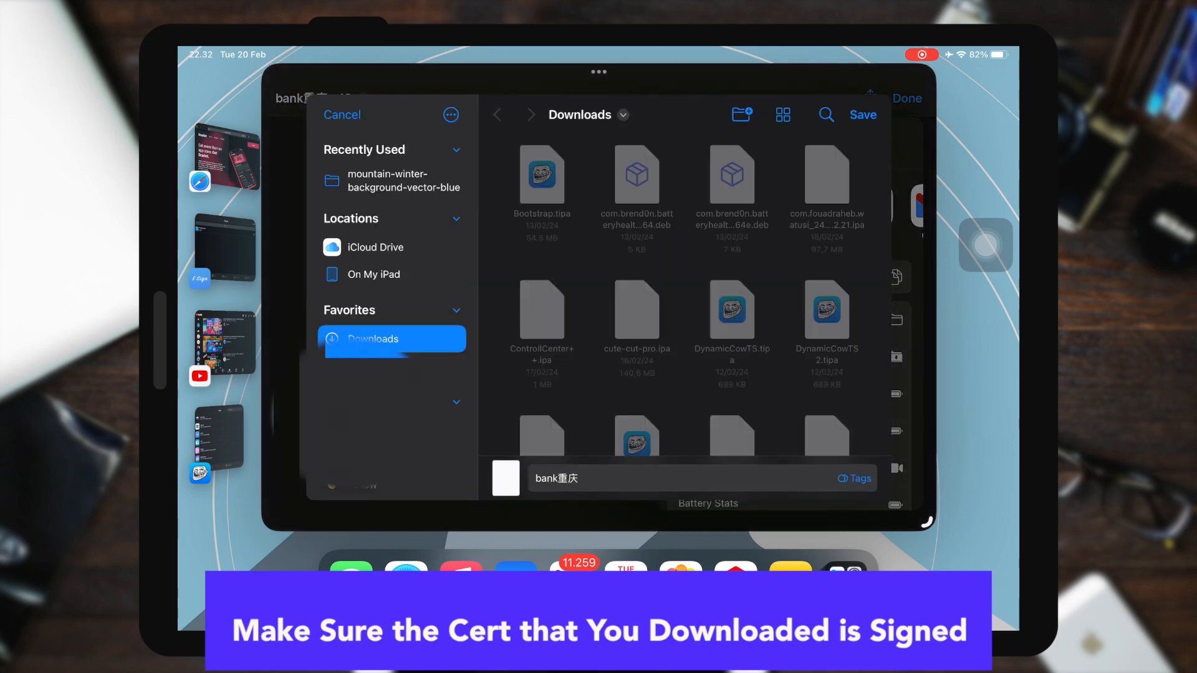
pyautogui.click(342, 114)
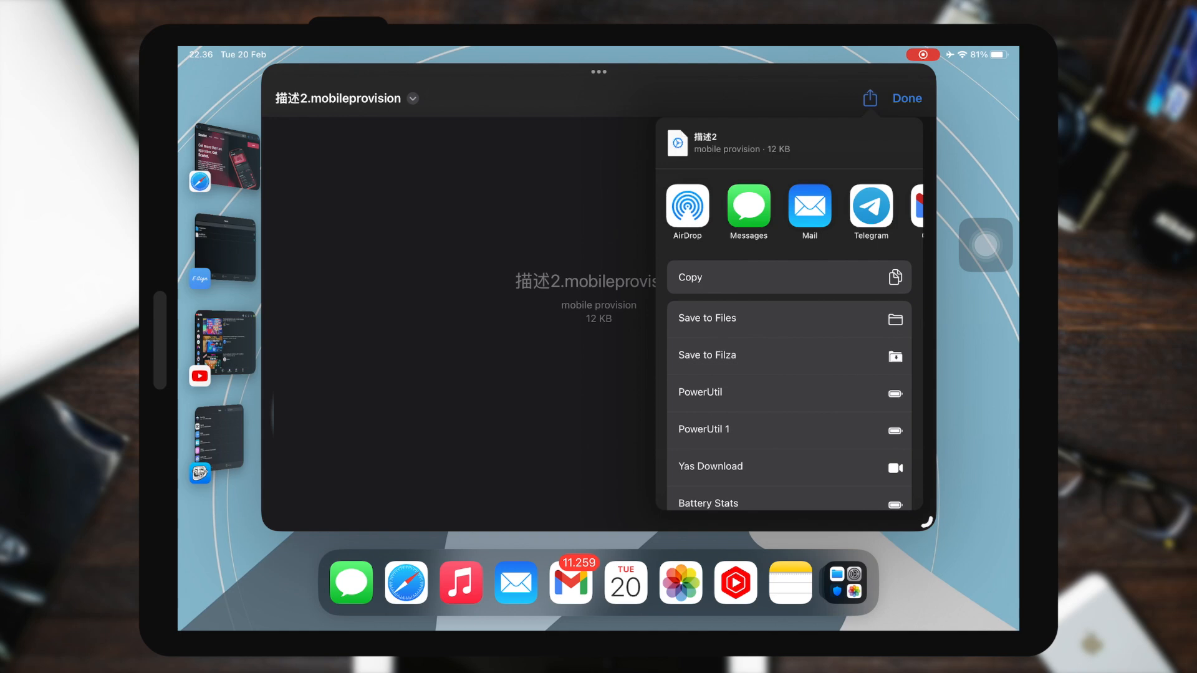
pyautogui.click(705, 318)
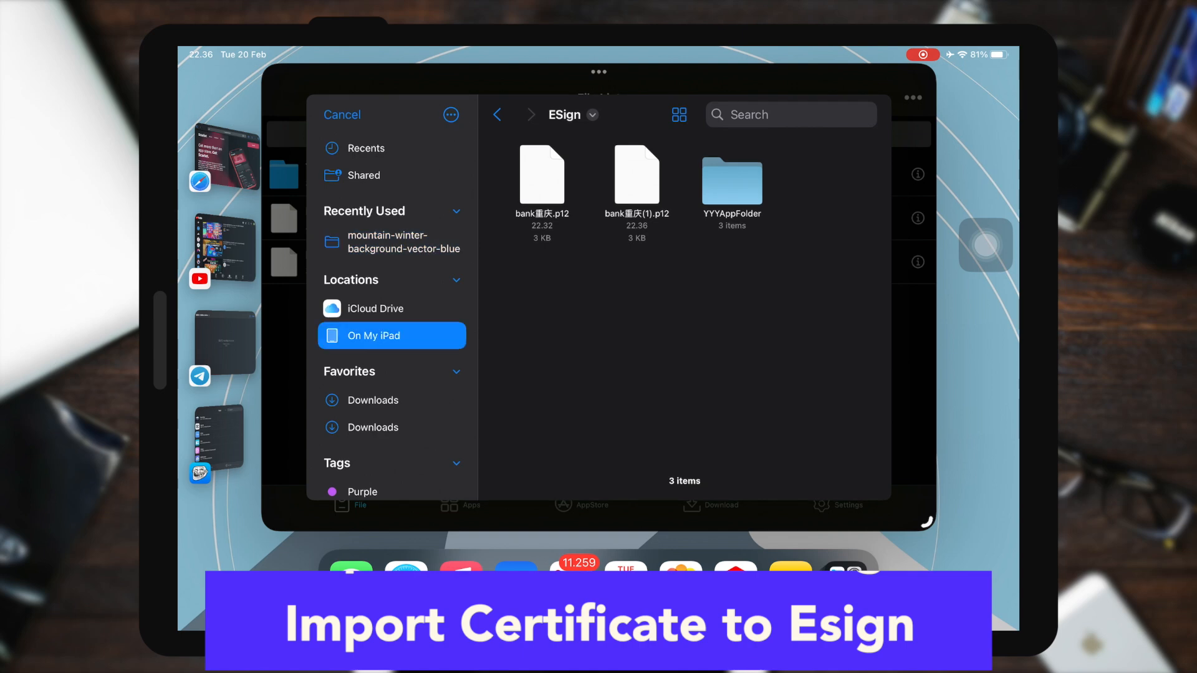
# Step: Import bank重庆.p12 from iCloud Drive Downloads into ESign as a certificate
pyautogui.click(376, 308)
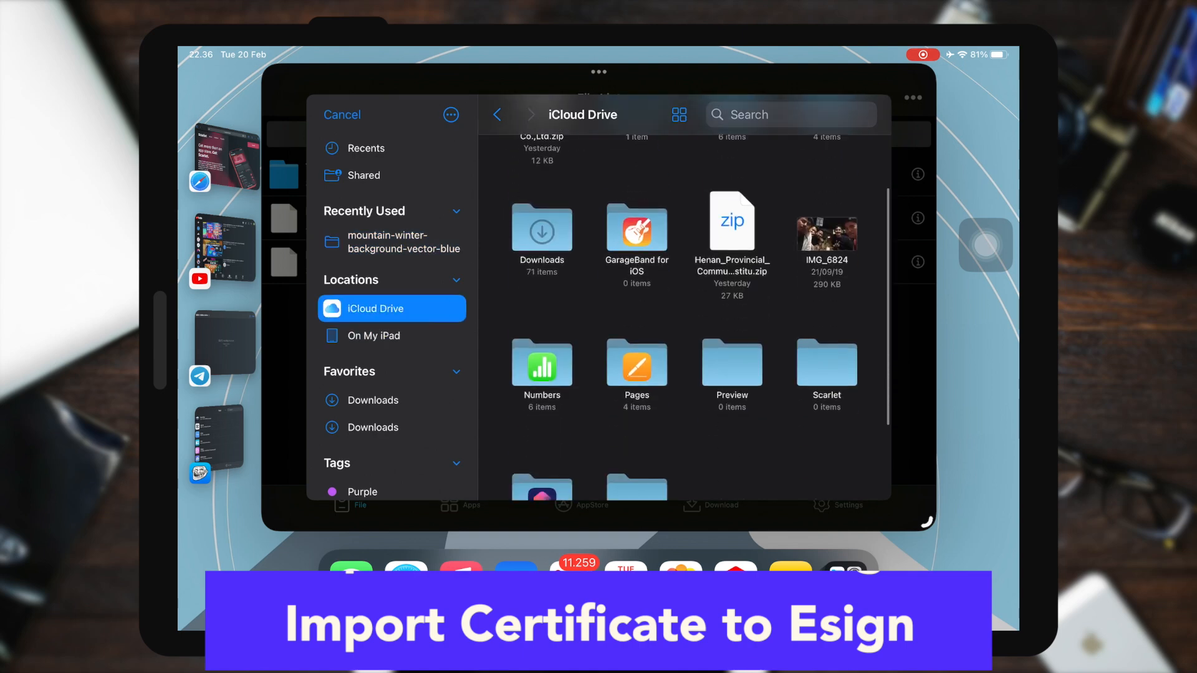
pyautogui.click(373, 400)
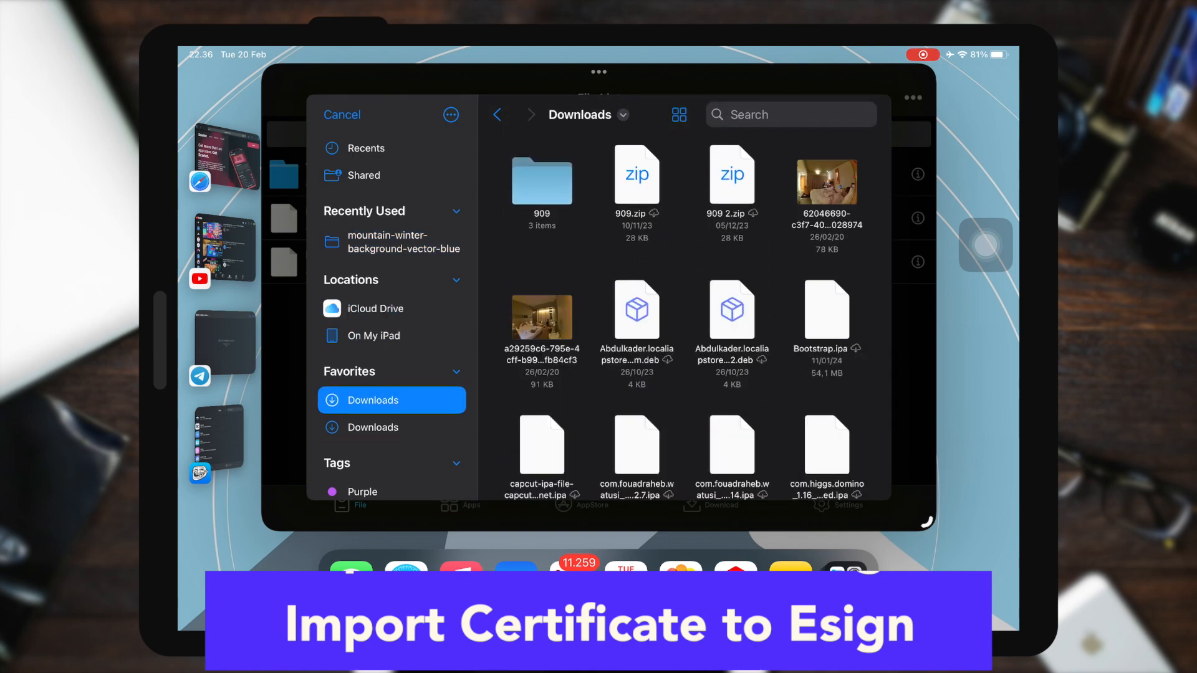
pyautogui.scroll(-3)
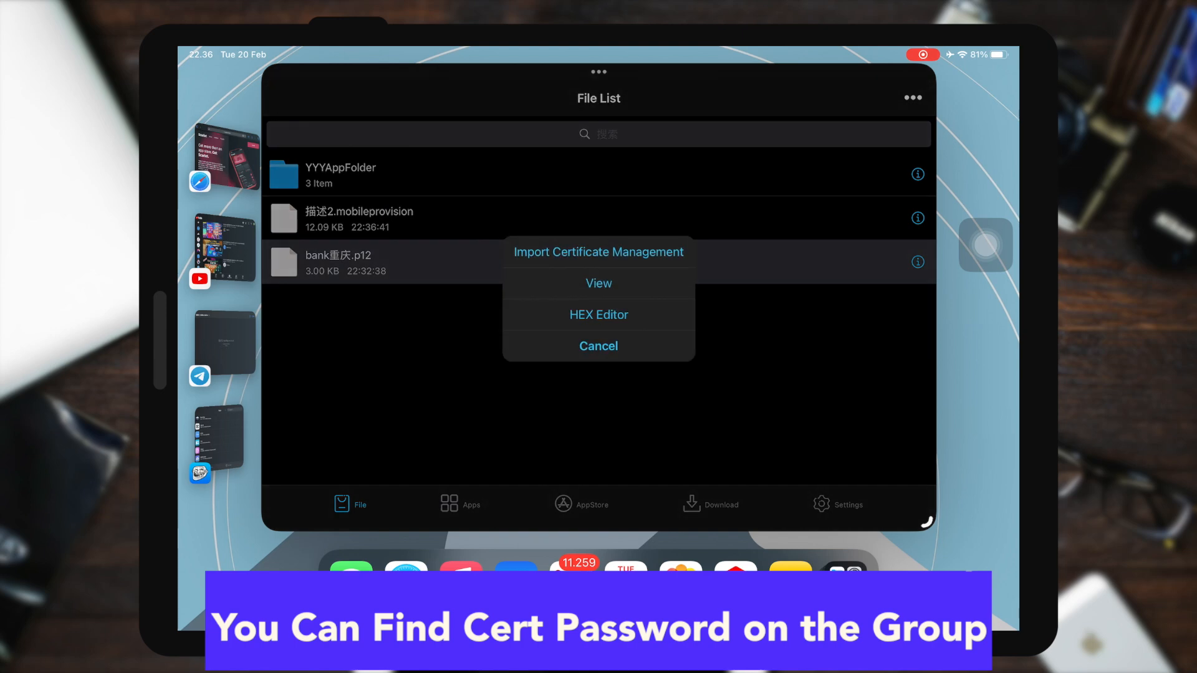
pyautogui.click(598, 252)
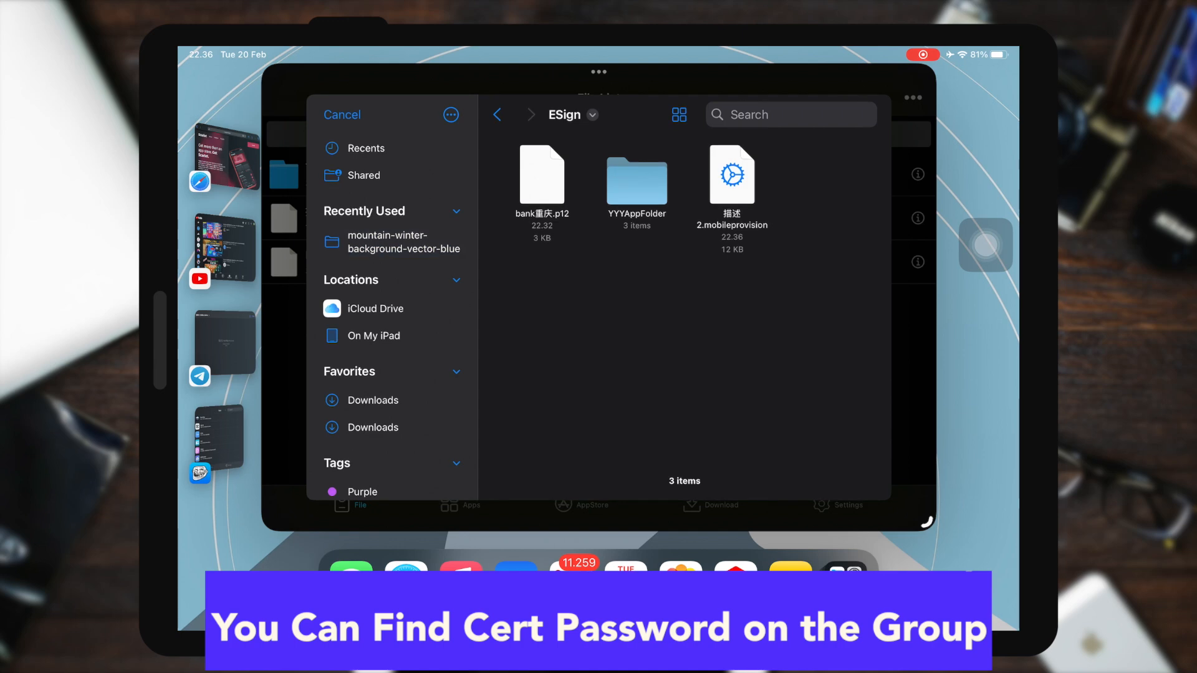
# Step: Locate DynamicCowTS 2.ipa in the Downloads folder for import
pyautogui.click(373, 400)
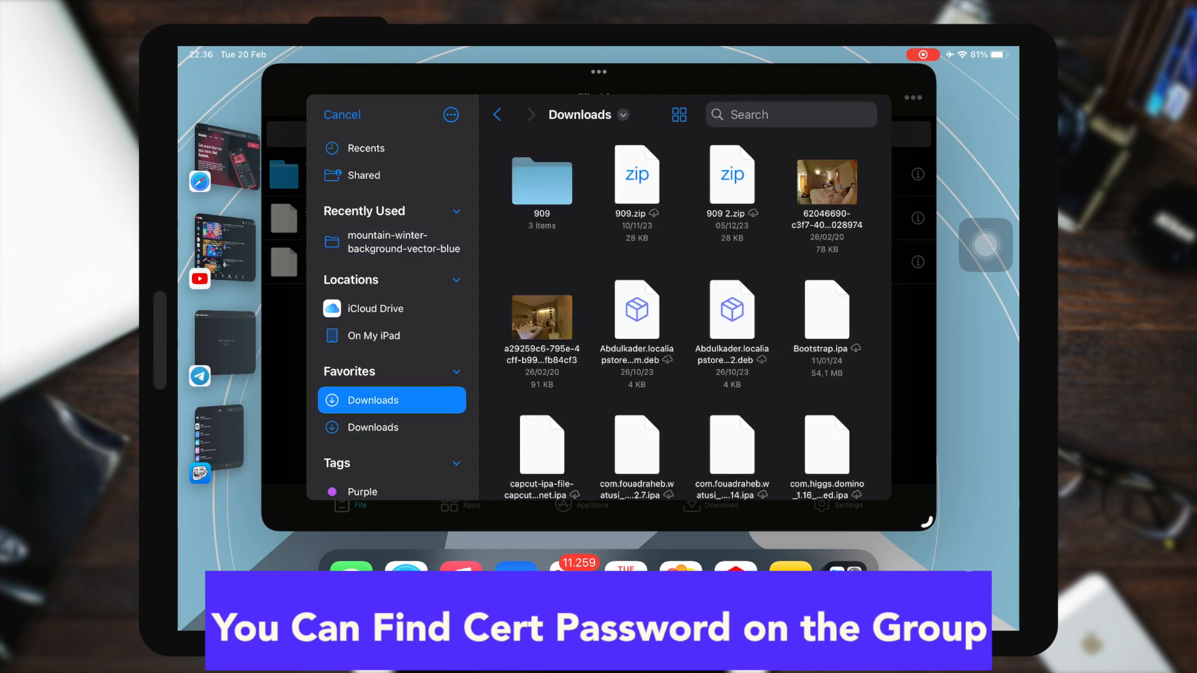
pyautogui.scroll(-3)
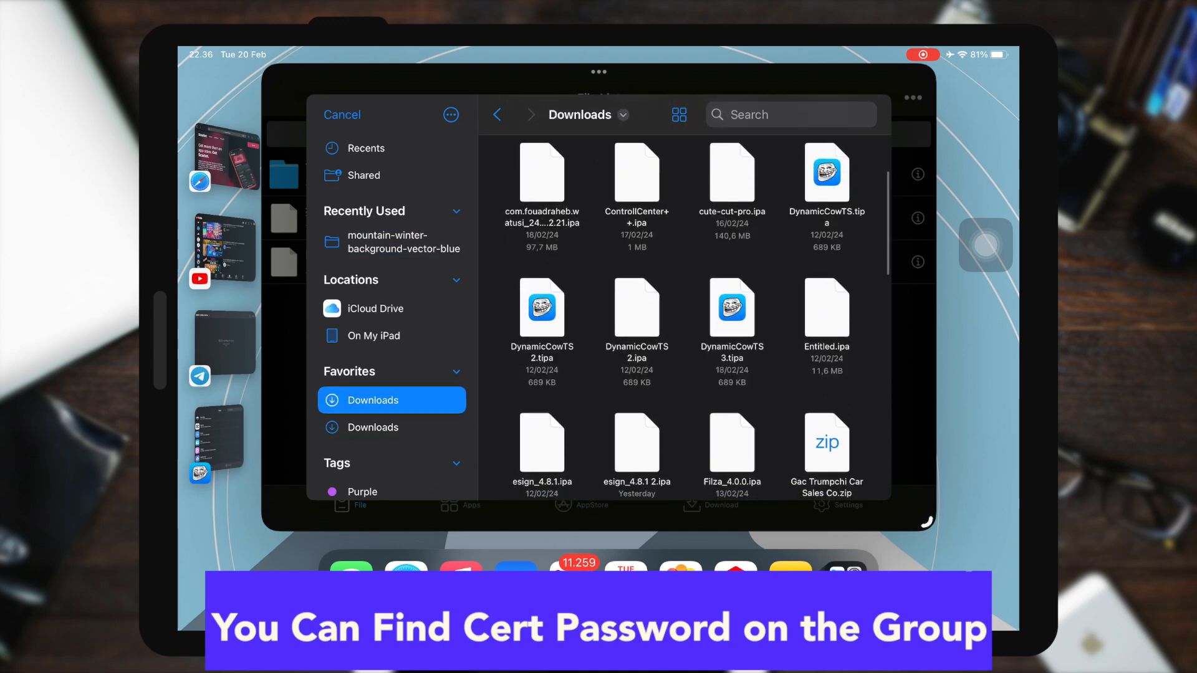
pyautogui.scroll(-3)
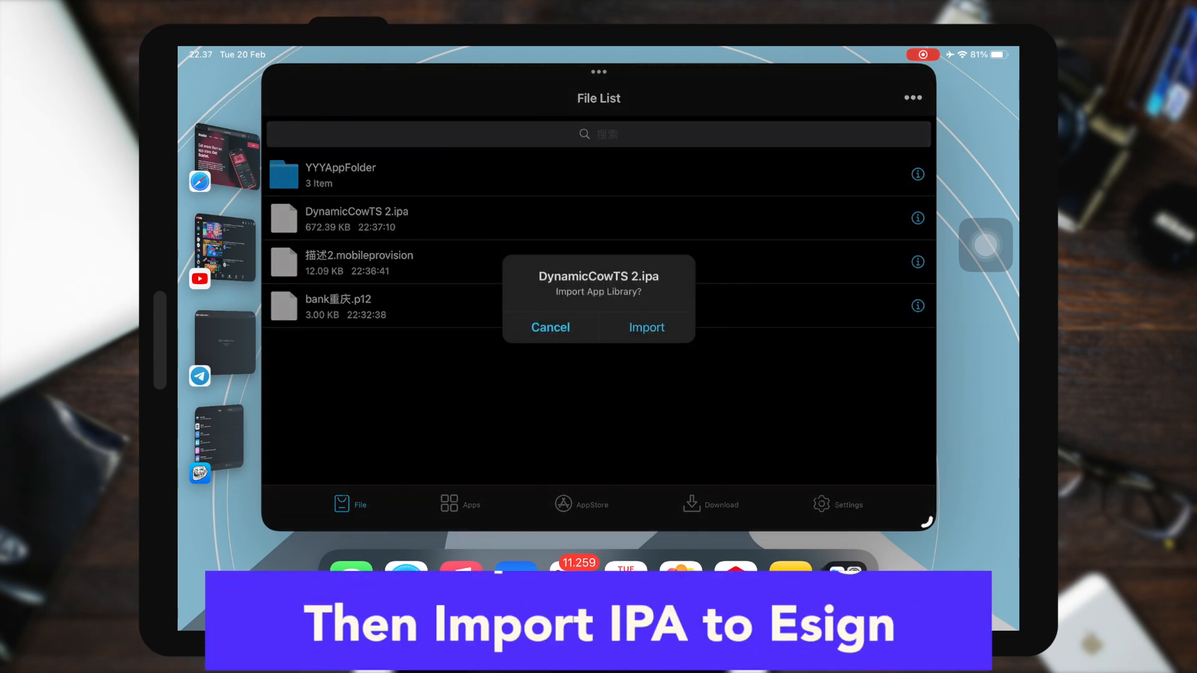
# Step: Import DynamicCowTS 2.ipa and sign it with the Bank of Chongqing certificate
pyautogui.click(646, 327)
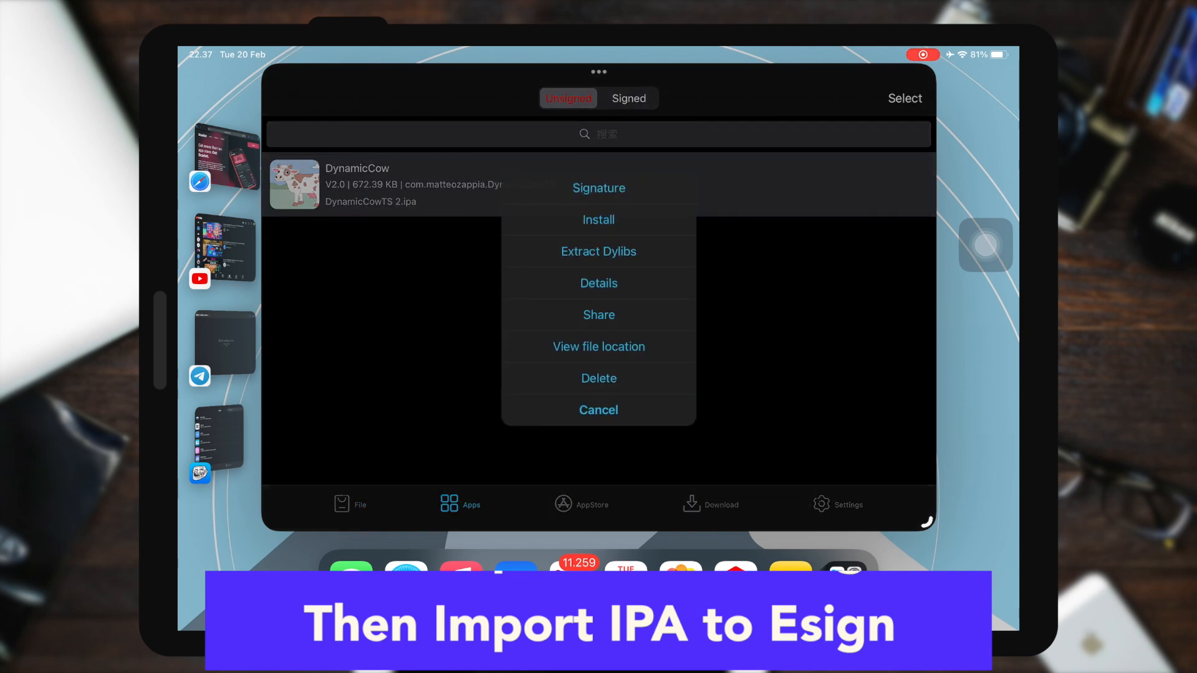
pyautogui.click(599, 188)
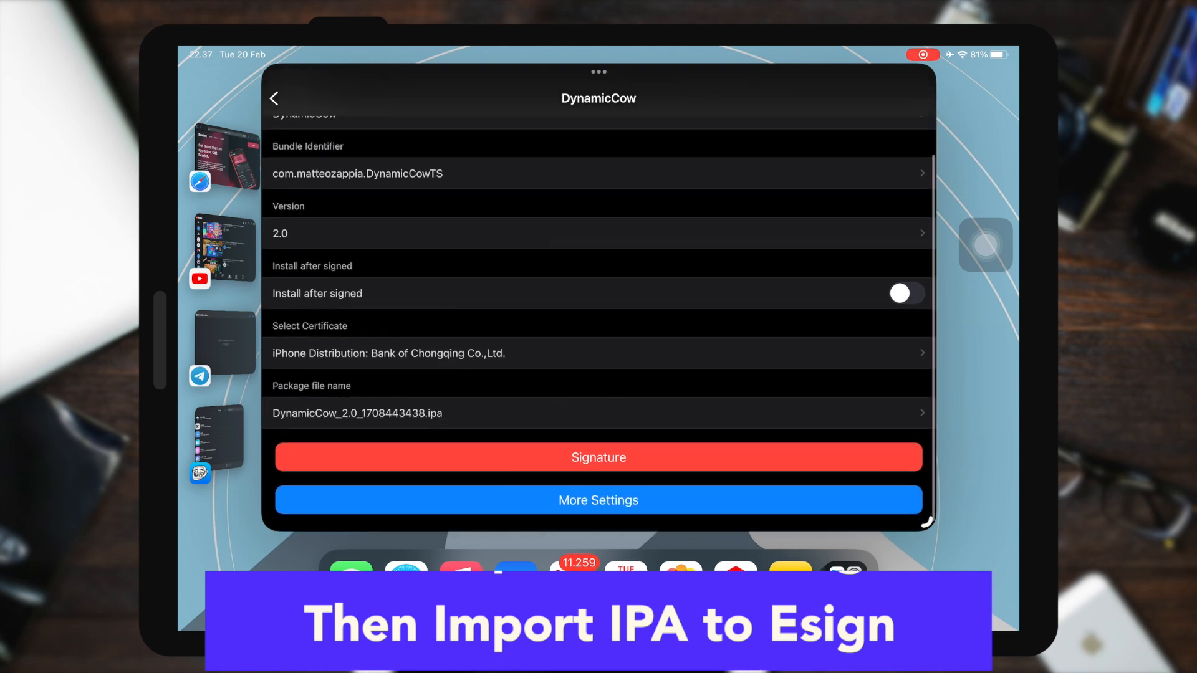
pyautogui.click(598, 457)
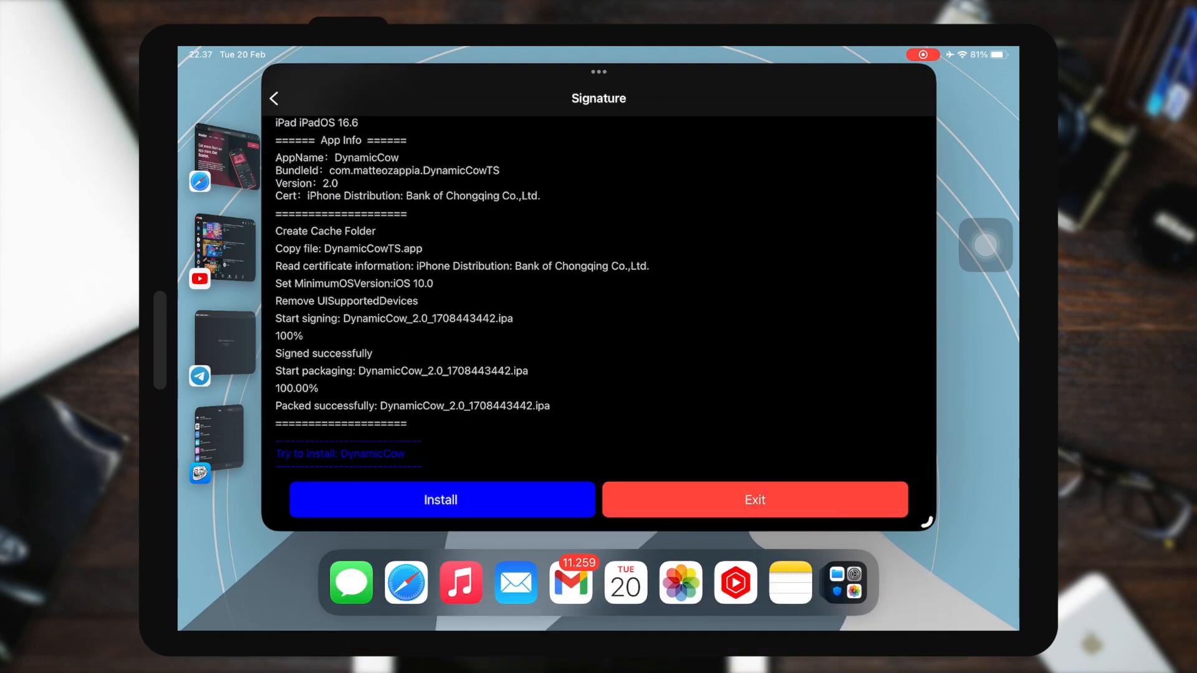
# Step: Install the signed DynamicCow app on the iPad
pyautogui.click(441, 500)
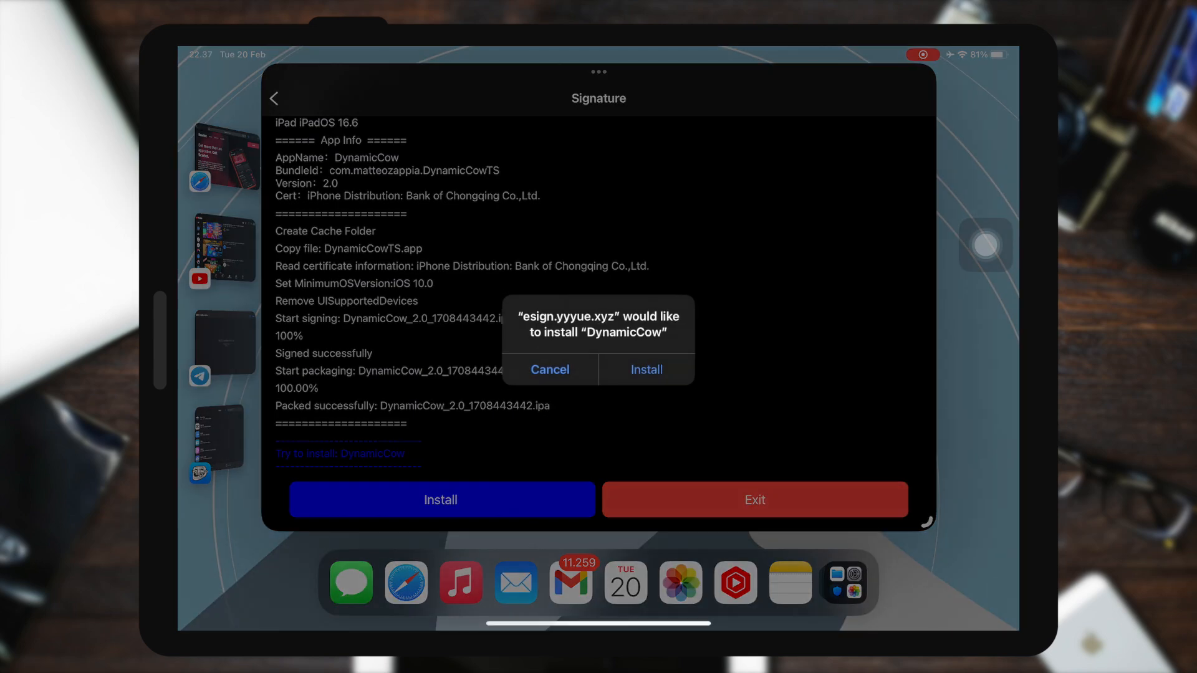
pyautogui.click(646, 370)
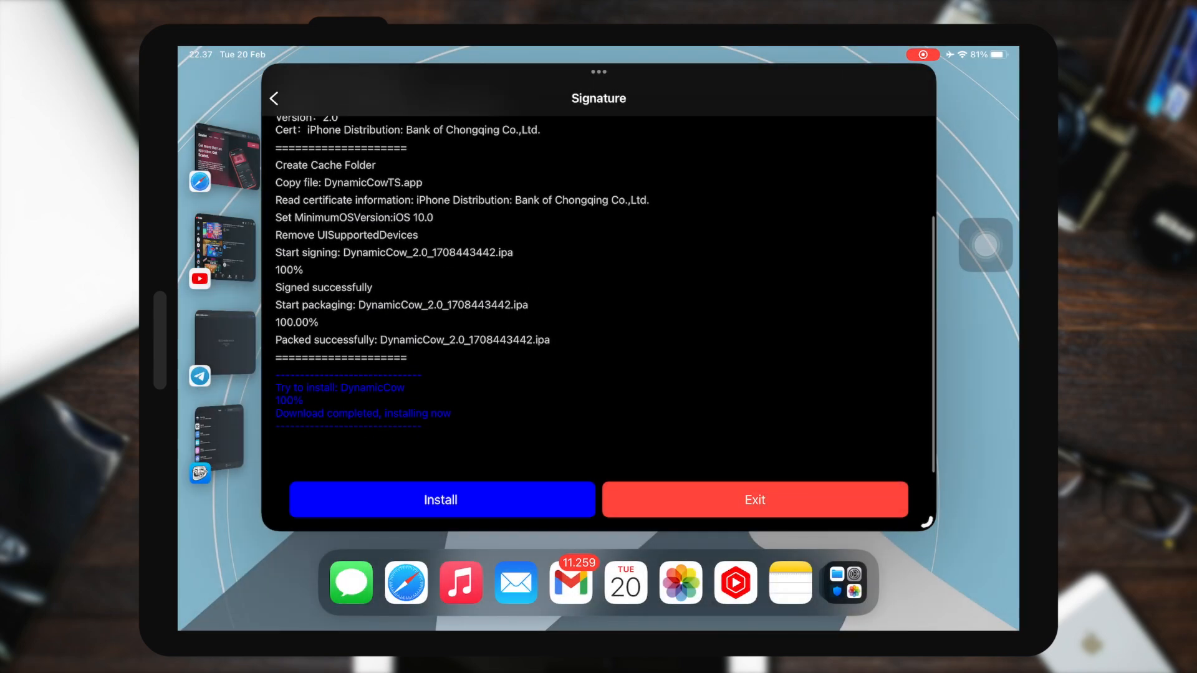
pyautogui.click(753, 500)
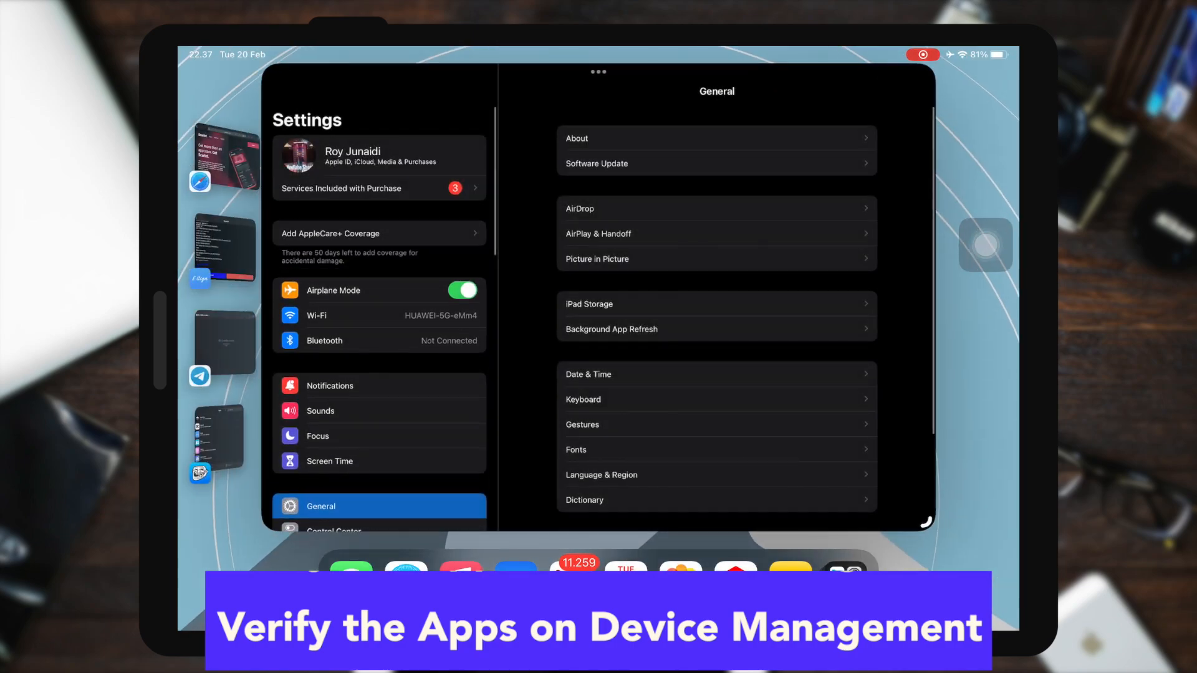
# Step: Trust the developer in Settings, launch DynamicCow from the Home Screen, then close it
pyautogui.scroll(3)
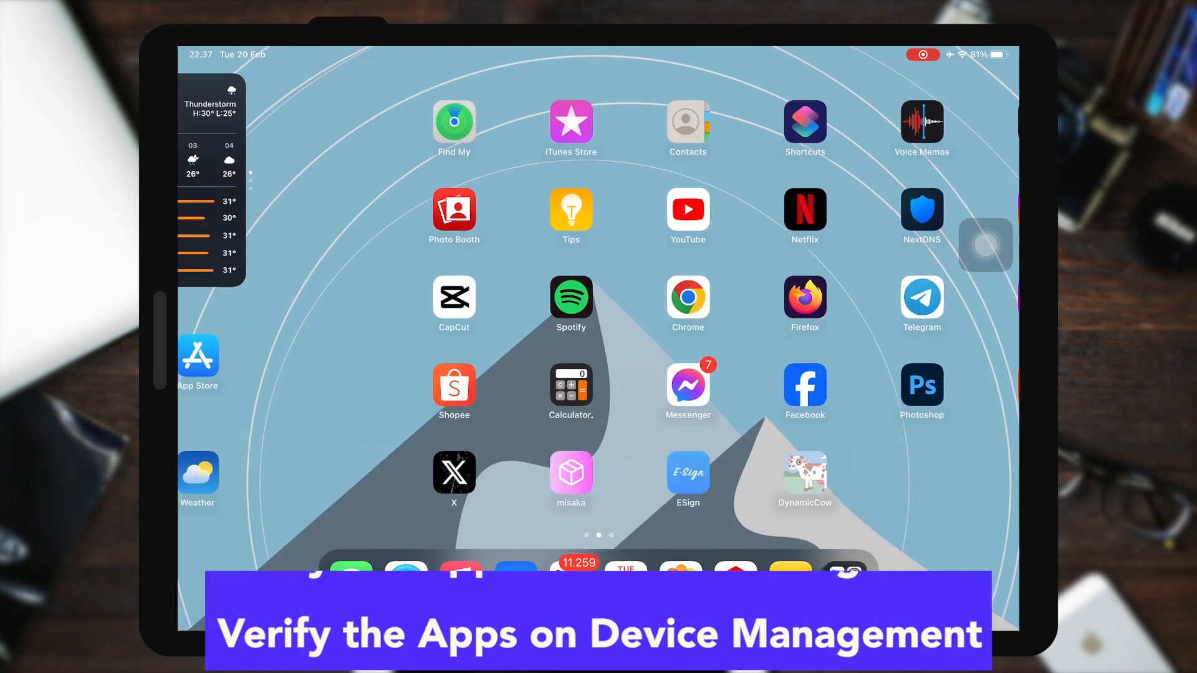
pyautogui.click(804, 480)
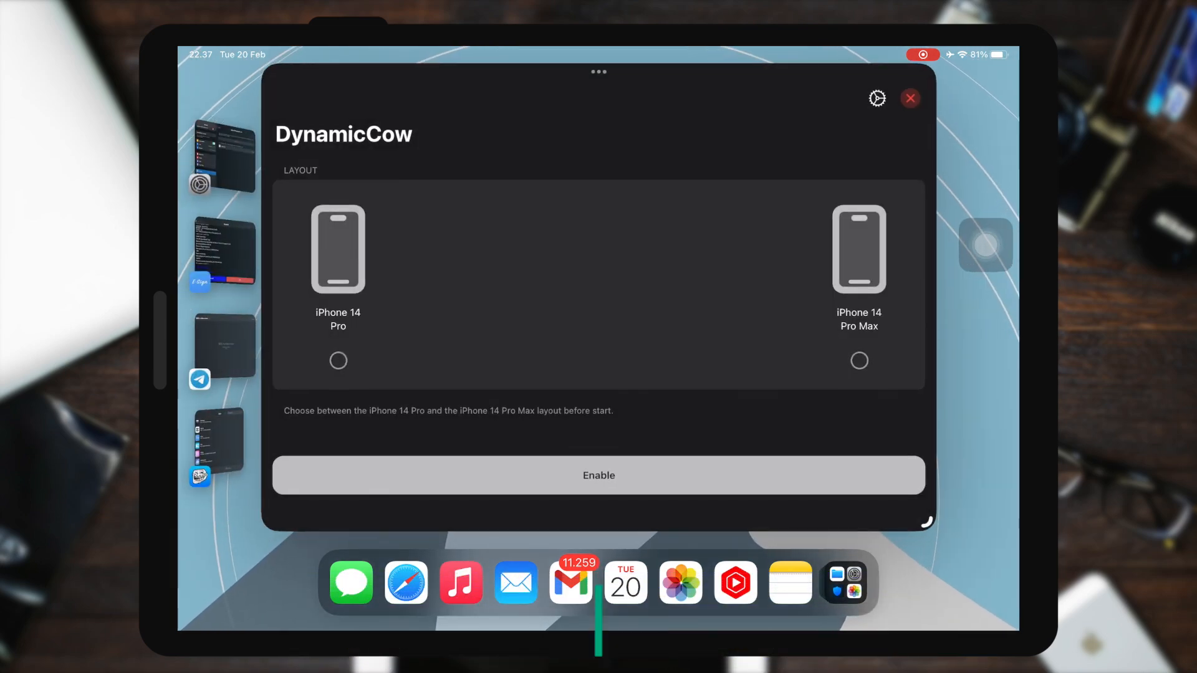
pyautogui.click(910, 98)
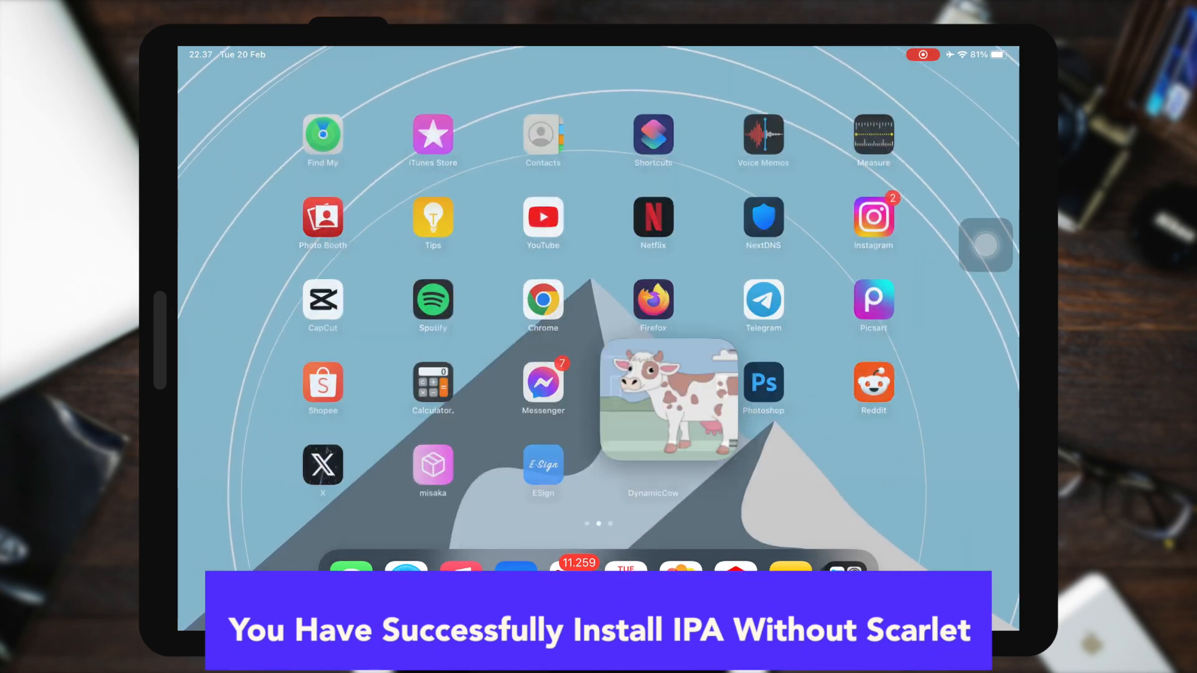